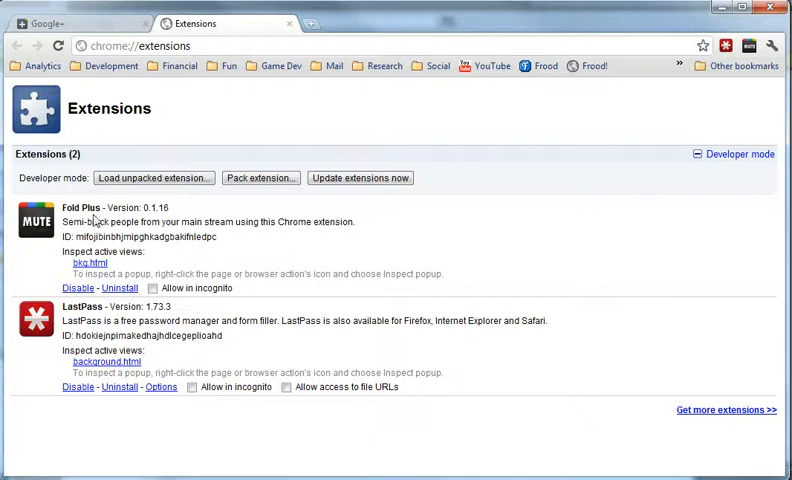
mouse_move(364, 236)
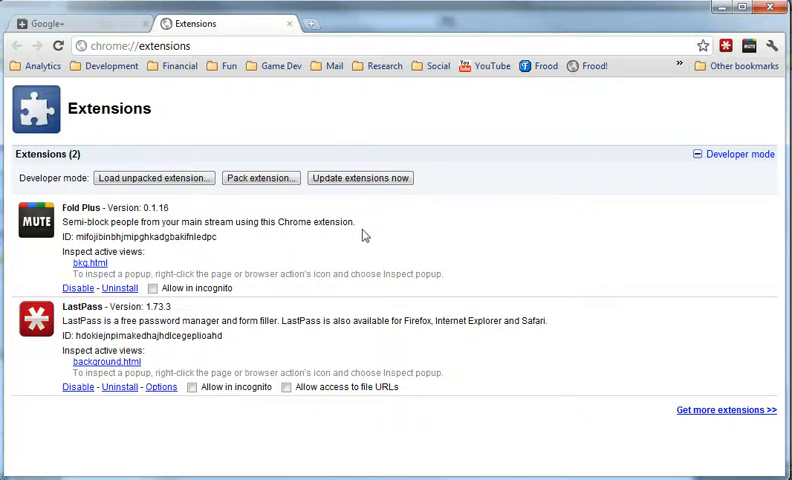
mouse_move(370, 236)
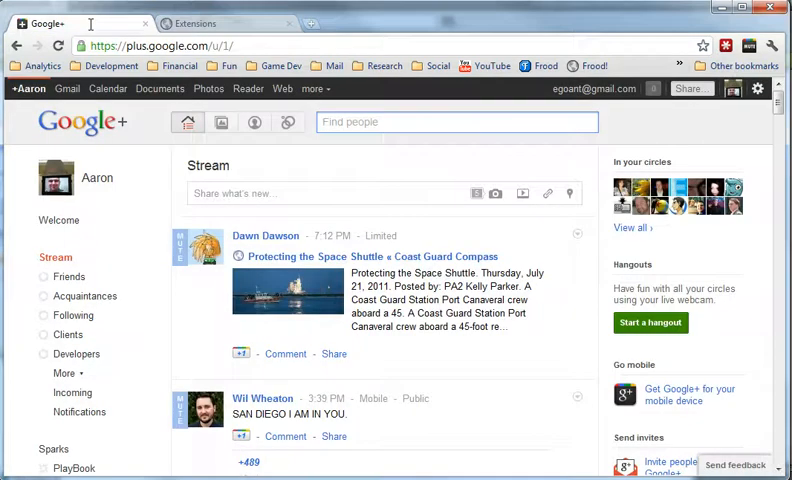
Step: Scroll down through the Google+ stream past folded and expanded posts
scroll("down", 3)
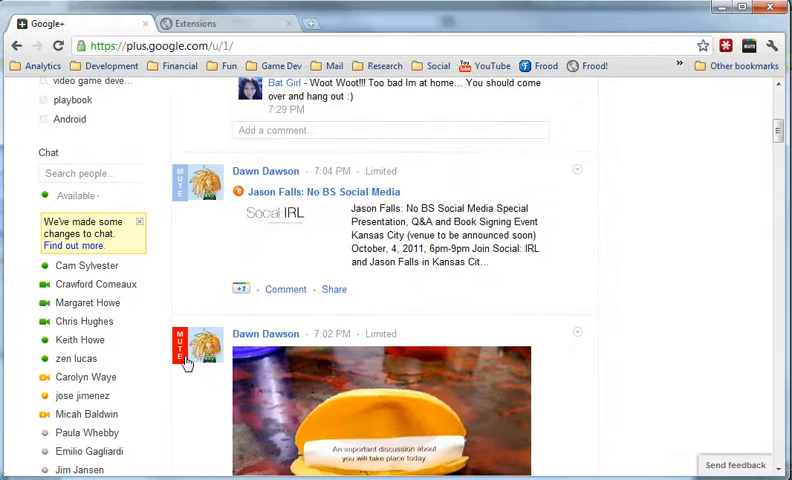
scroll("down", 3)
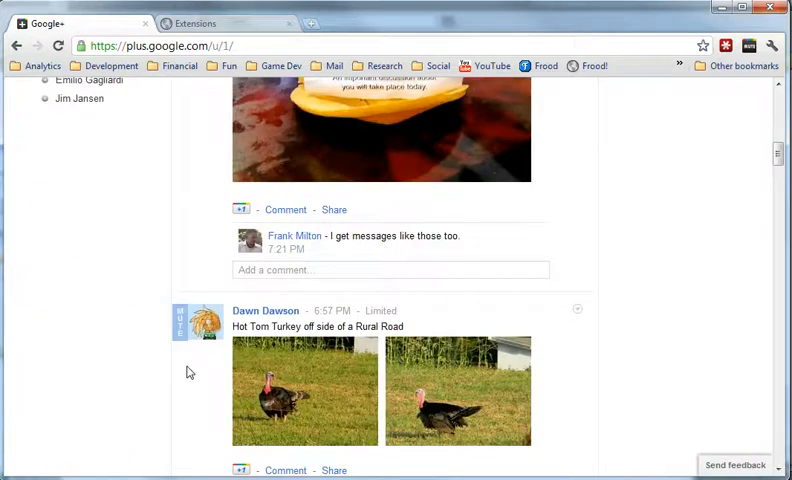
scroll("down", 3)
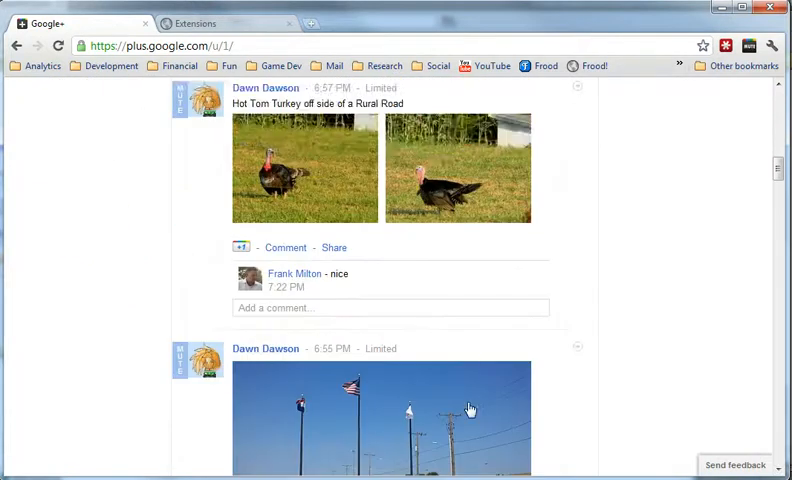
scroll("down", 3)
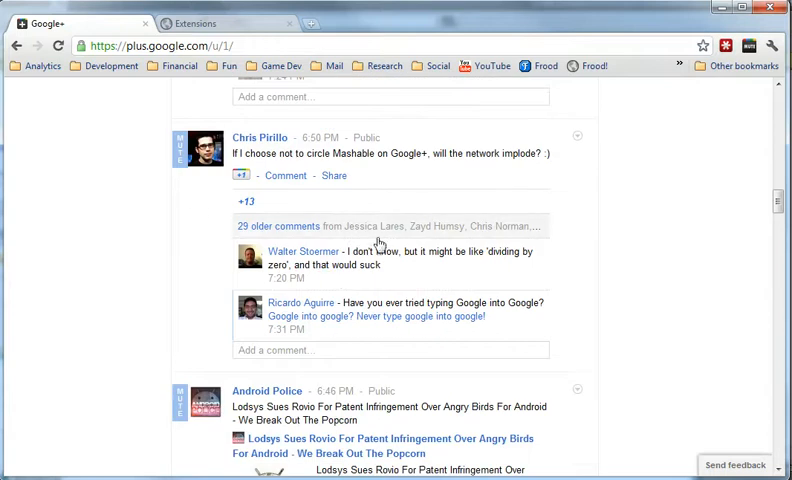
mouse_move(372, 232)
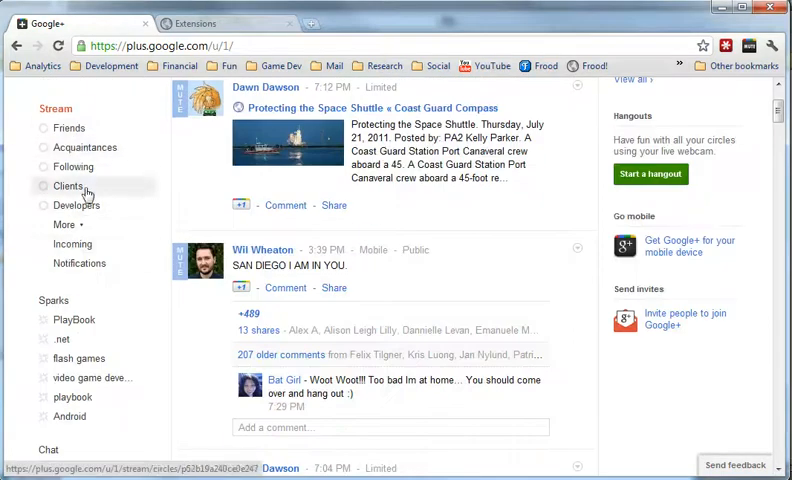
scroll("down", 3)
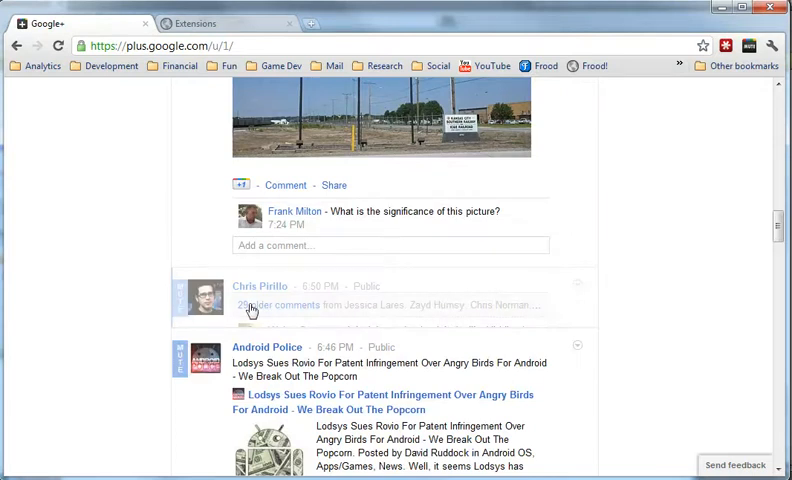
scroll("down", 3)
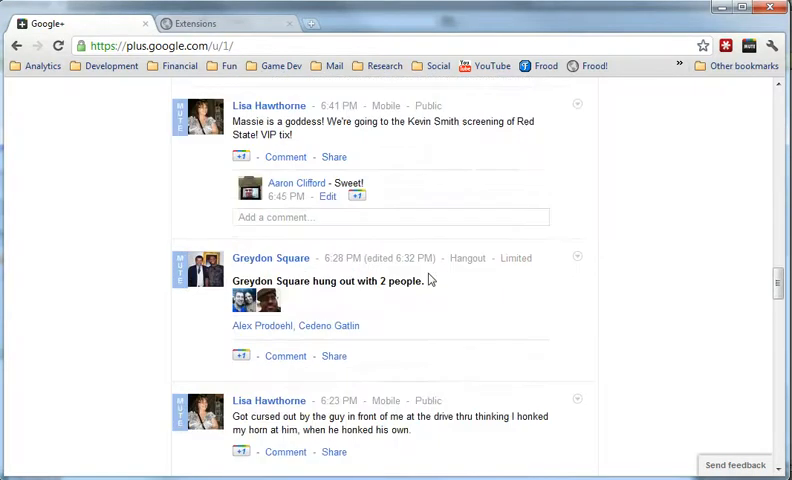
scroll("down", 3)
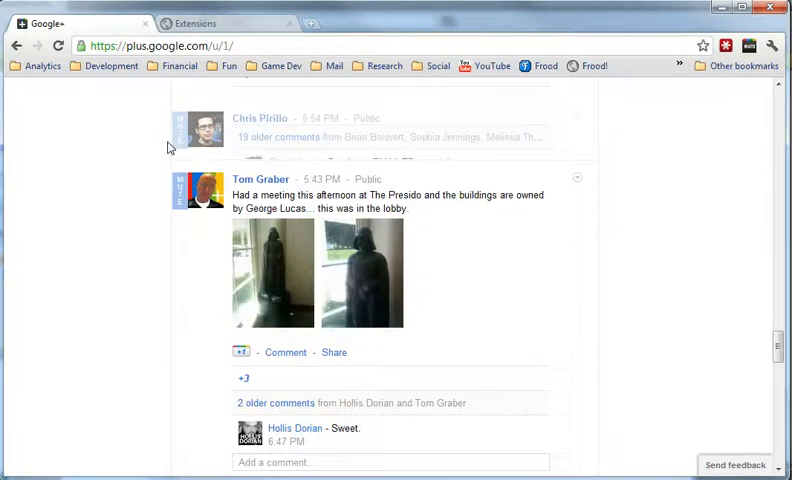
scroll("down", 3)
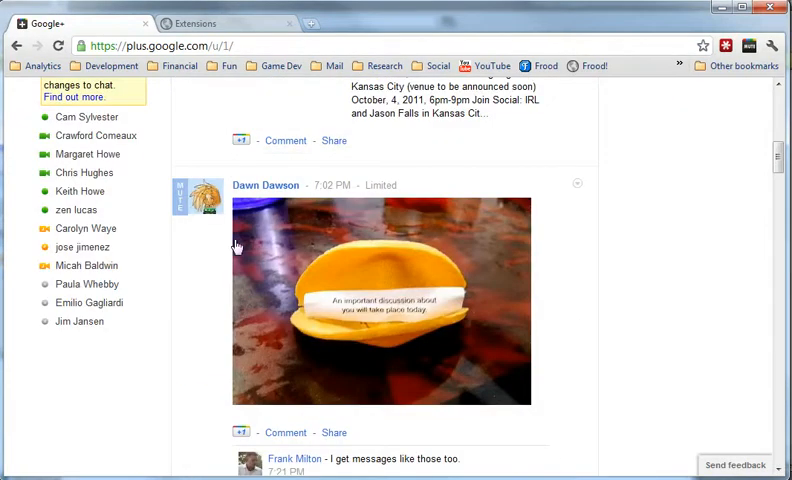
scroll("down", 3)
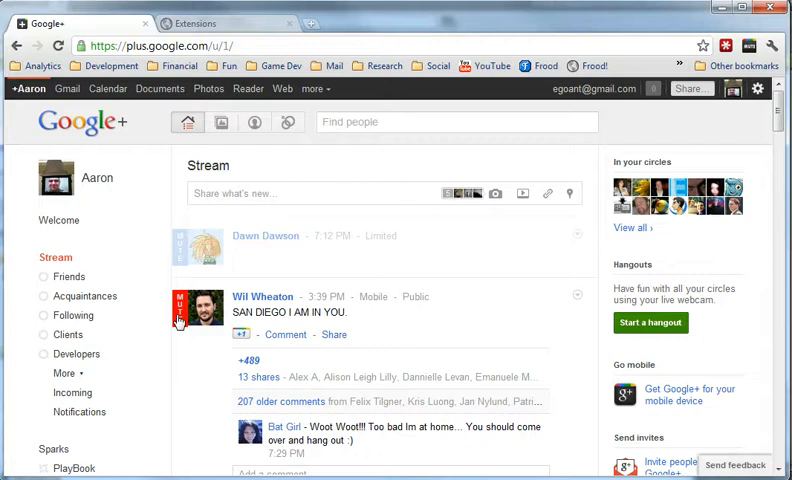
scroll("down", 3)
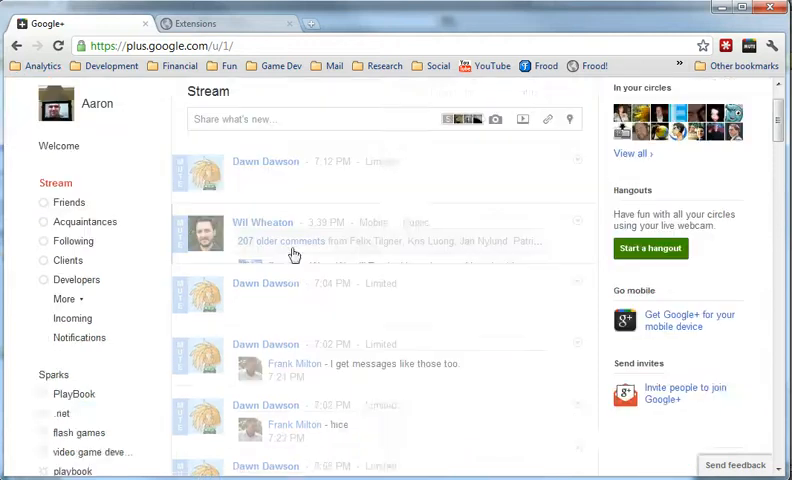
scroll("down", 3)
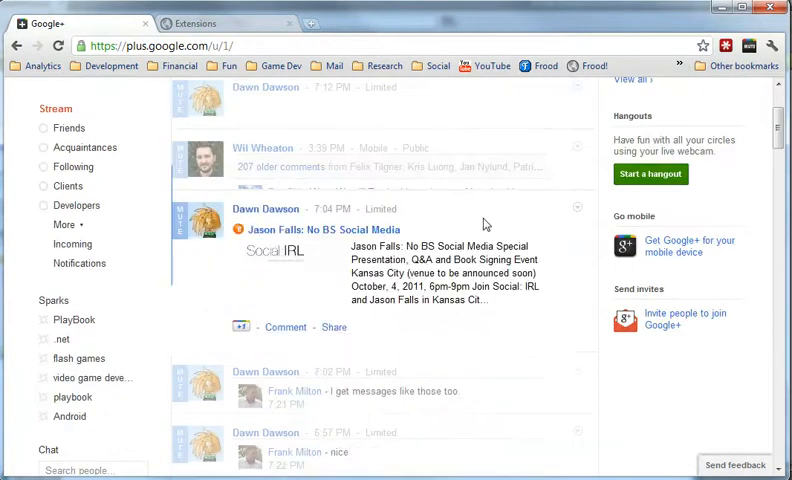
mouse_move(510, 154)
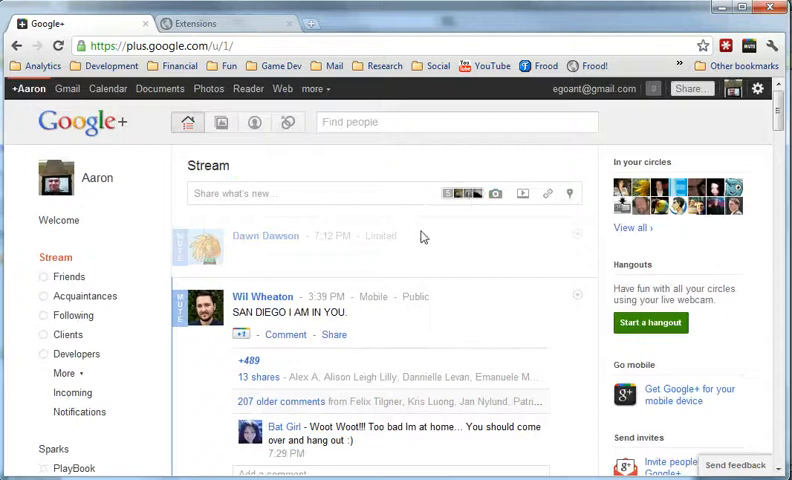
mouse_move(404, 184)
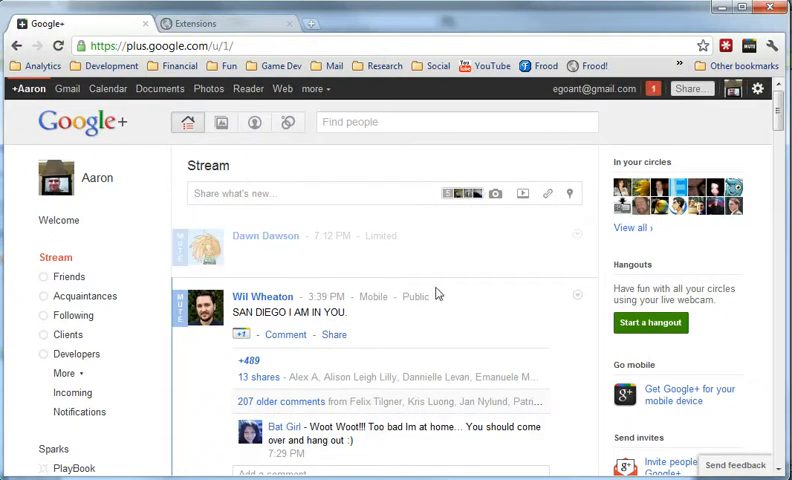
Step: Unmute users from the Fold Plus toolbar popup's Muted Users list
left_click(748, 46)
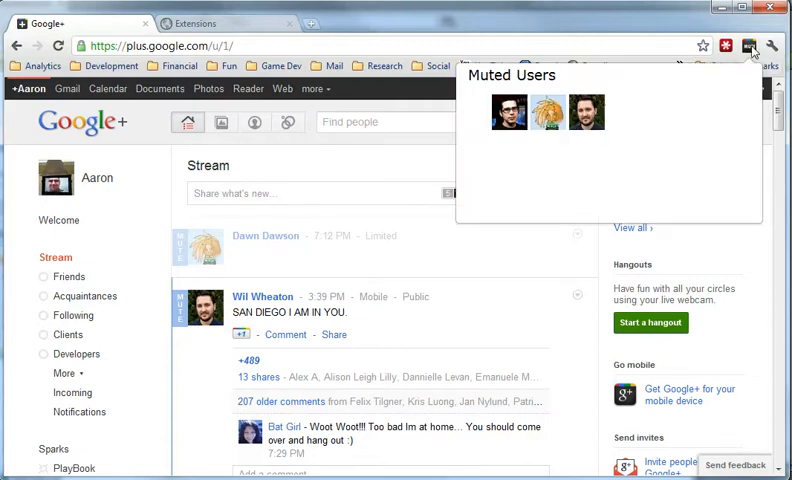
mouse_move(520, 128)
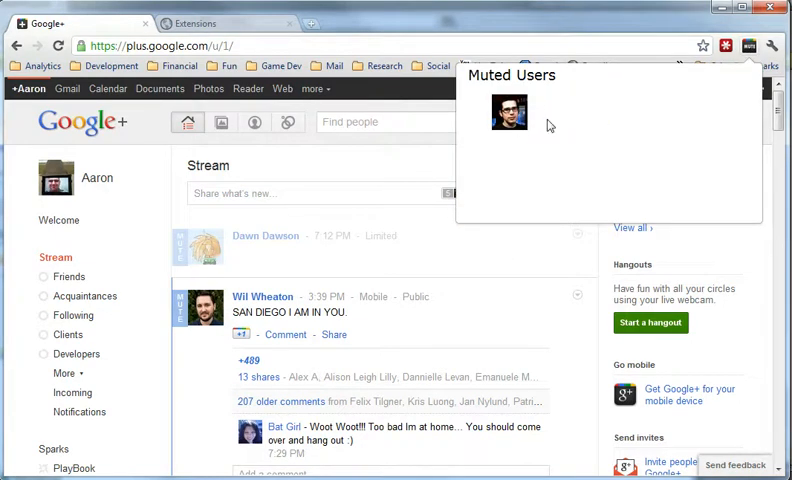
left_click(58, 46)
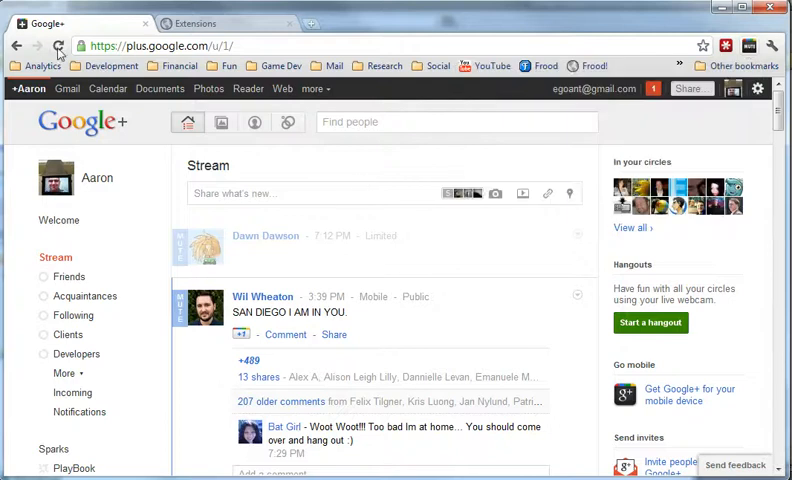
left_click(58, 46)
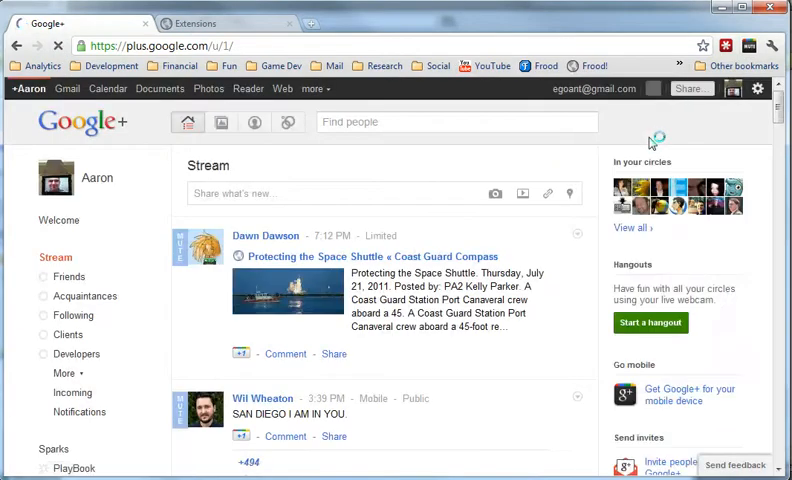
mouse_move(612, 176)
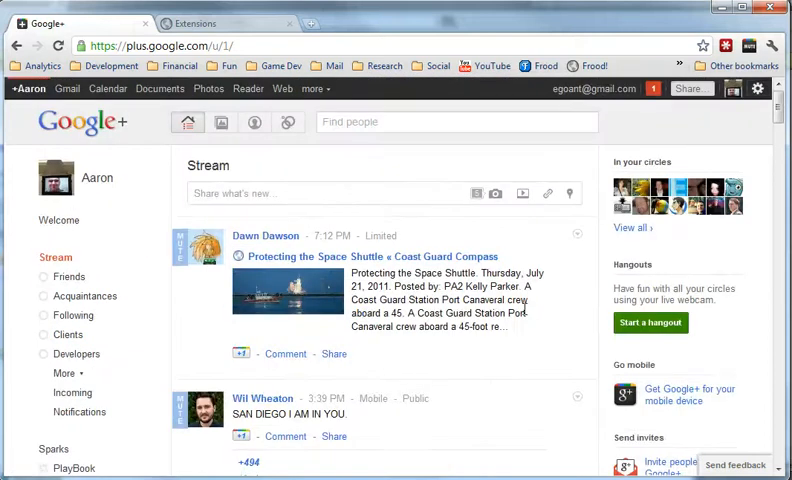
mouse_move(462, 238)
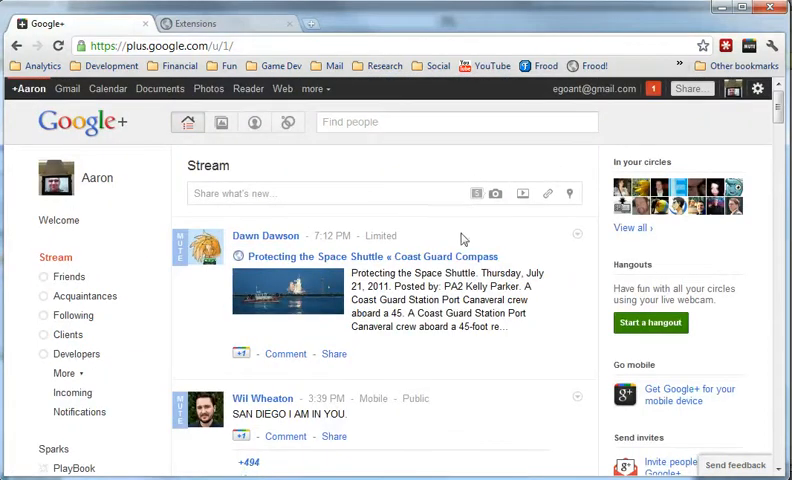